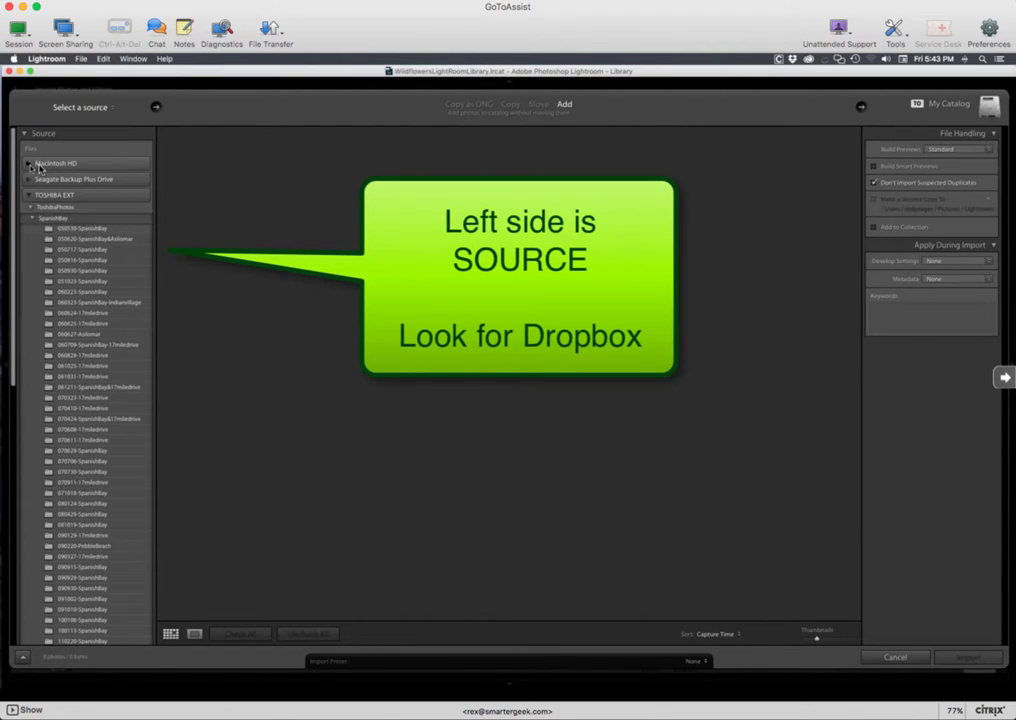
Step: Expand Macintosh HD, then Users, then the home folder to reach Dropbox as the source
click(30, 164)
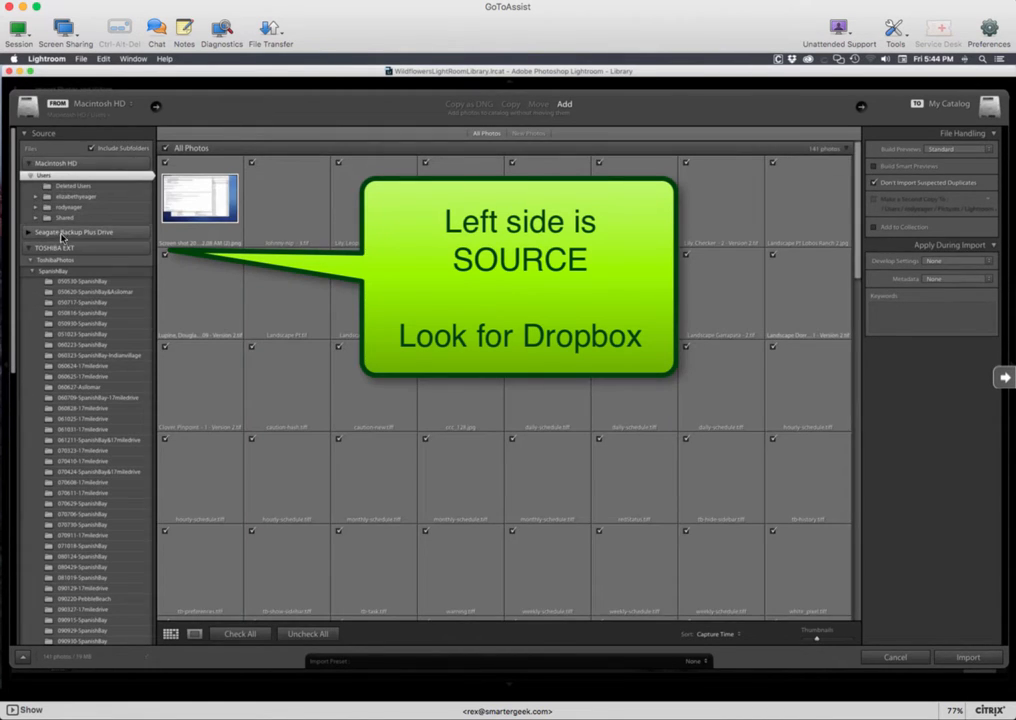
click(68, 206)
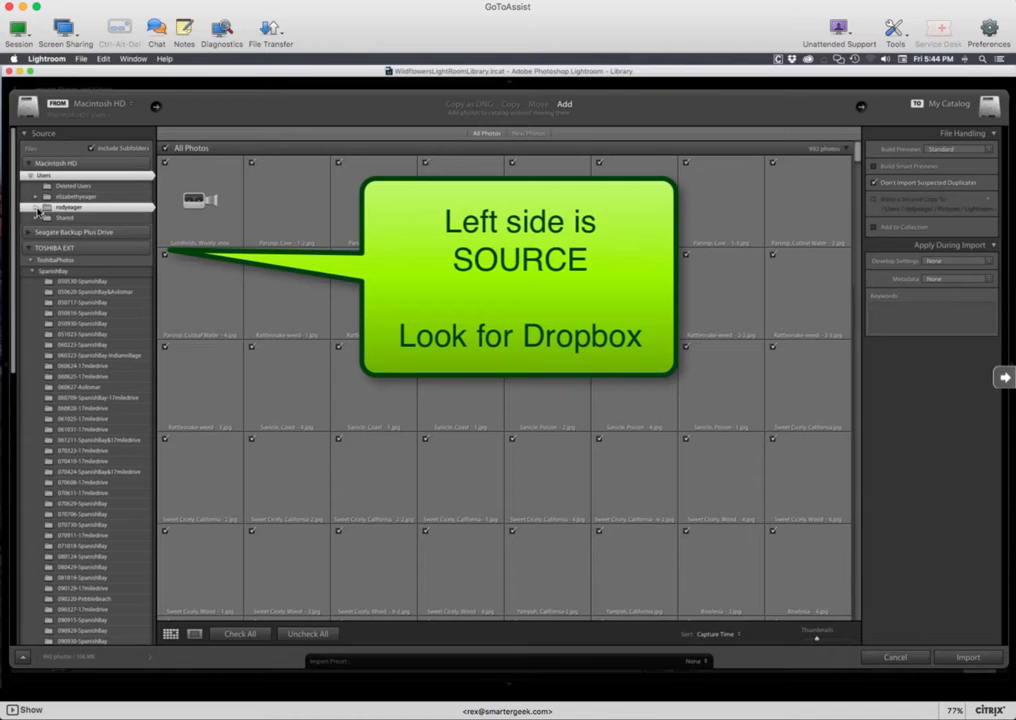
click(36, 206)
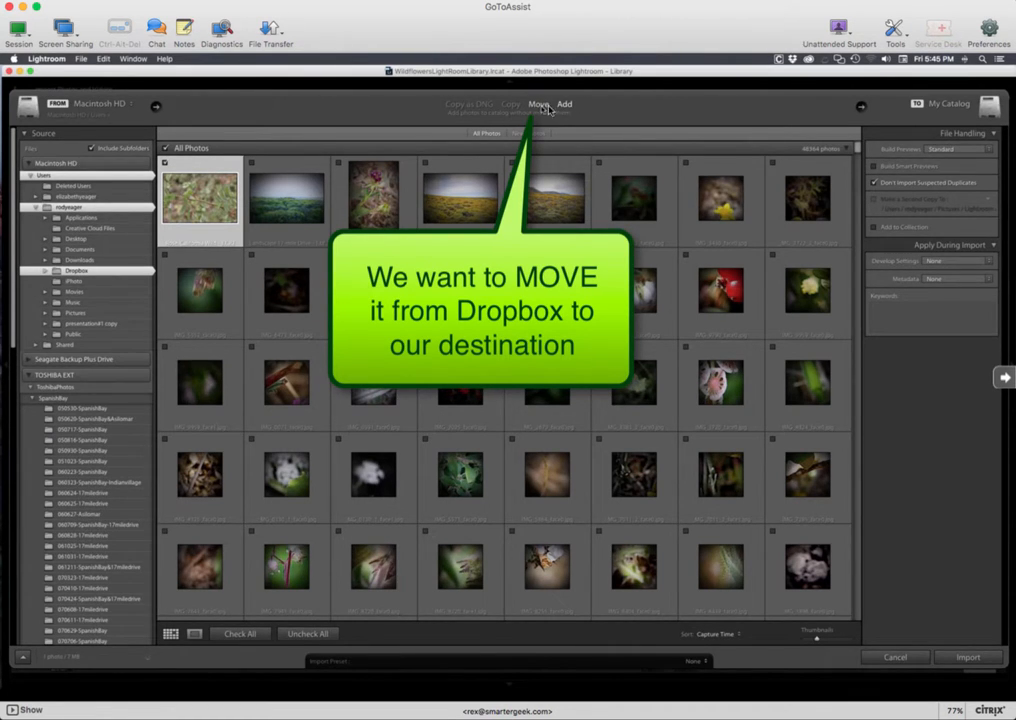
Step: Switch the import method from Add to Move so files leave Dropbox
click(564, 104)
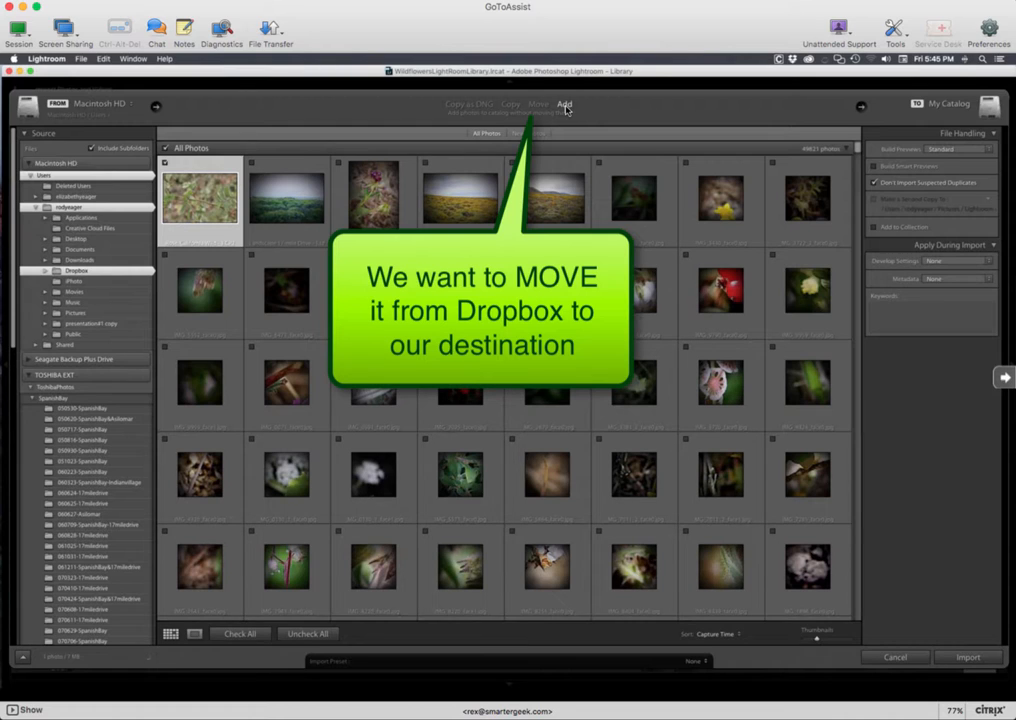
click(538, 104)
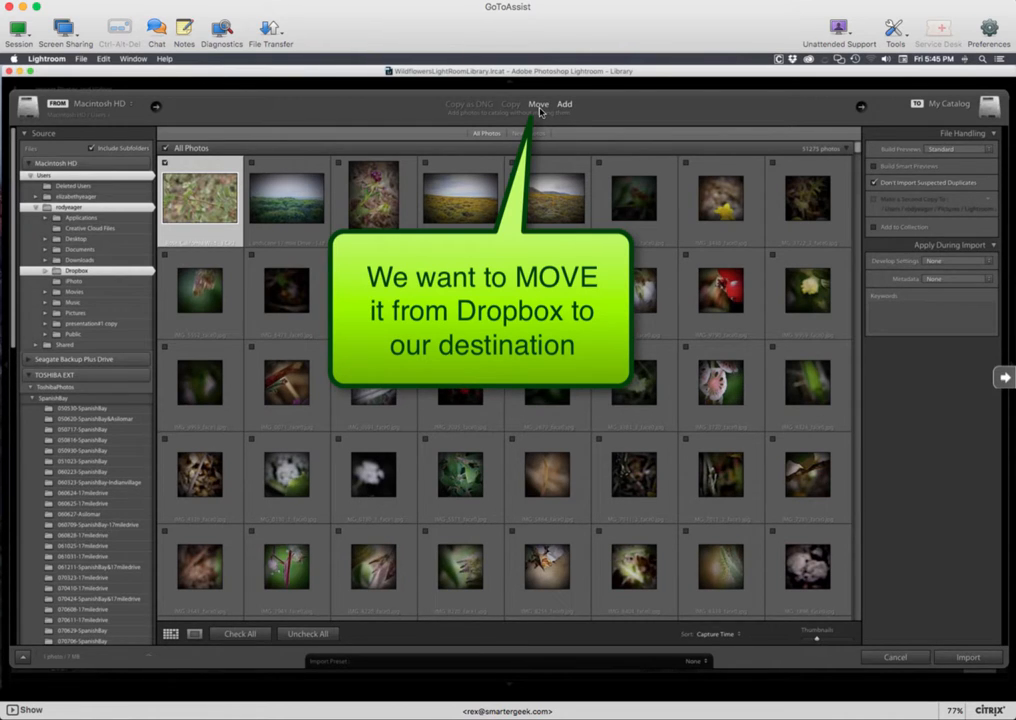
click(538, 104)
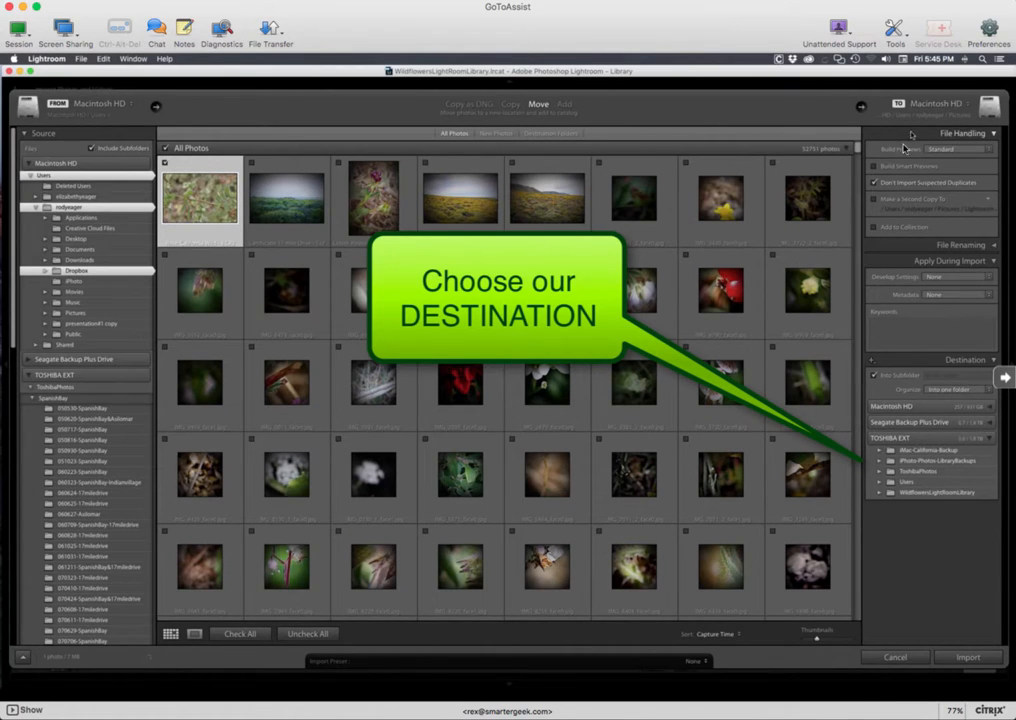
mouse_move(1008, 336)
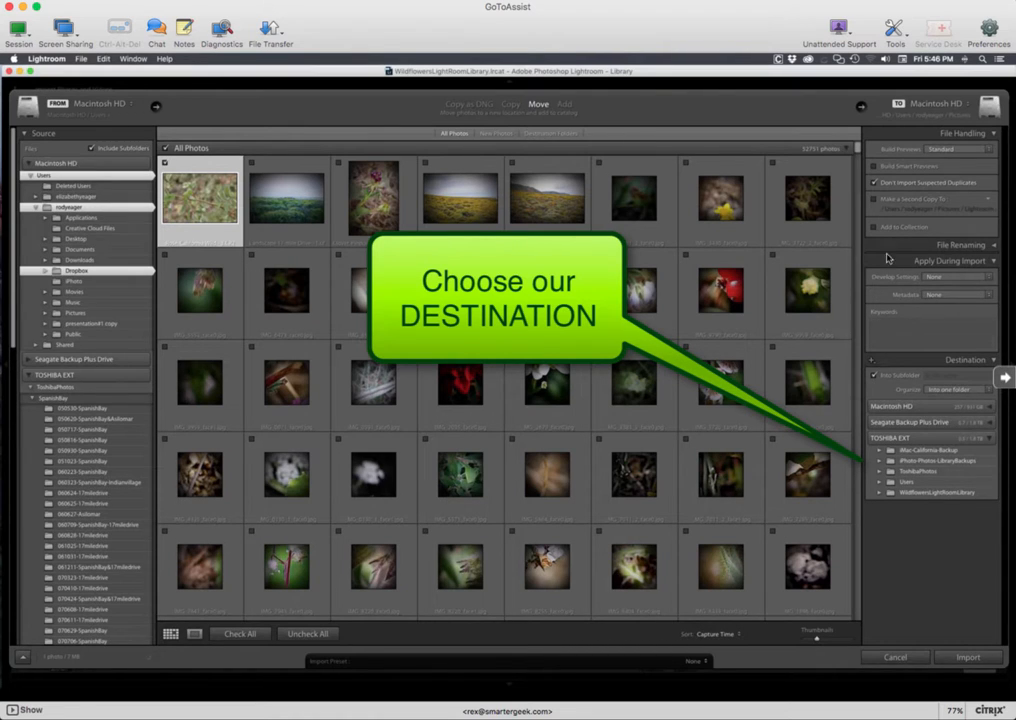
mouse_move(884, 472)
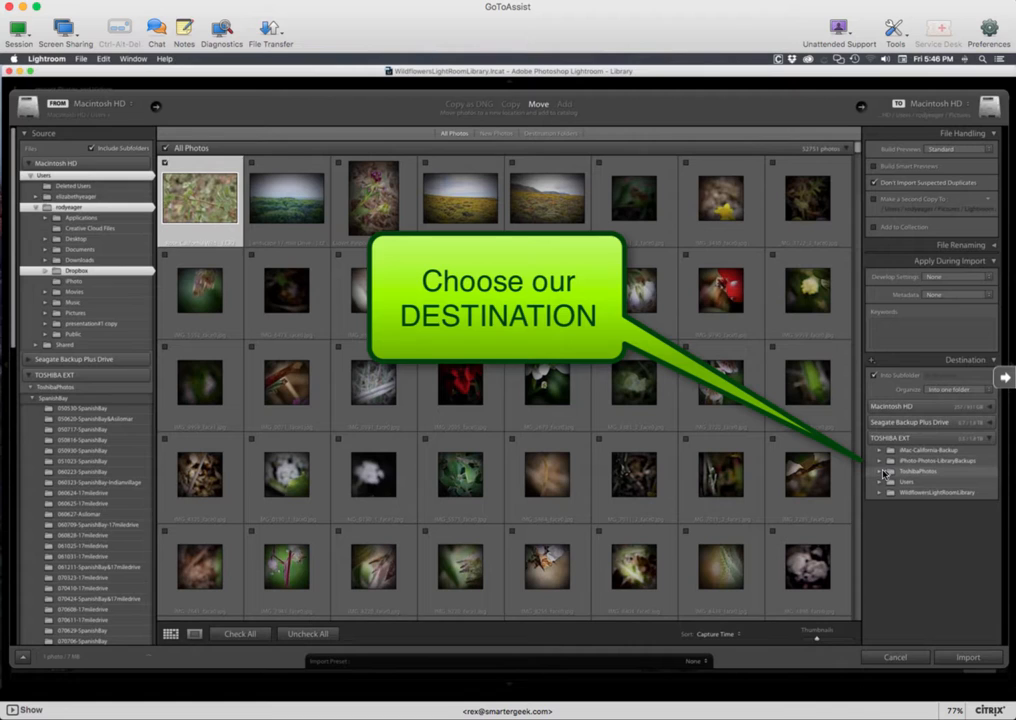
Step: Expand TOSHIBA EXT in Destination and select the target photos subfolder
click(880, 472)
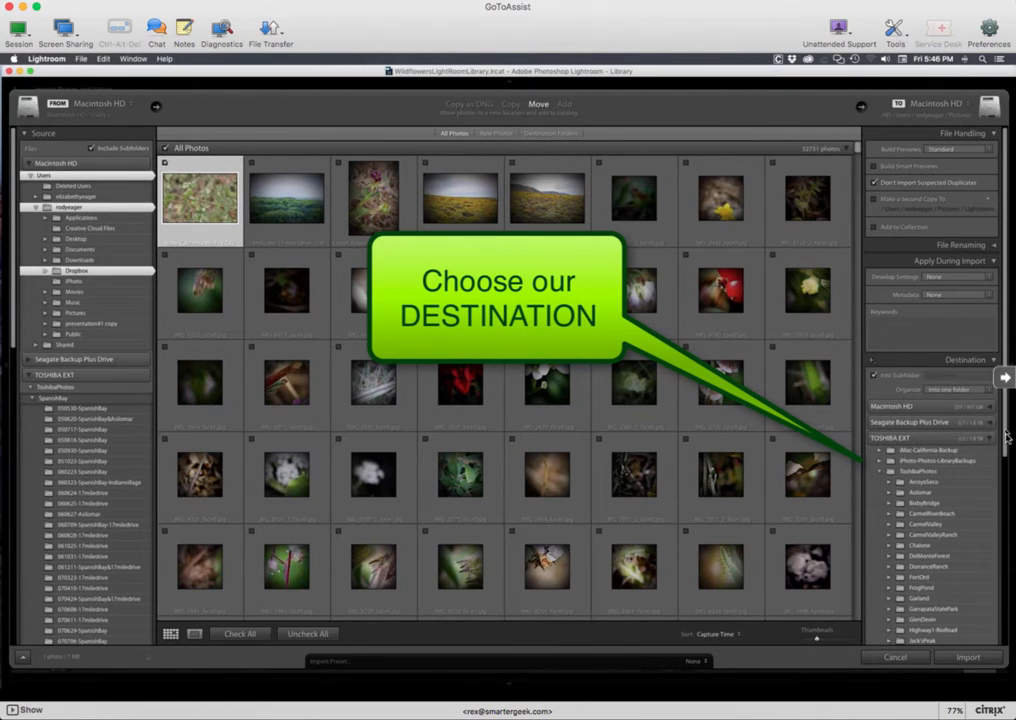
scroll(down, 3)
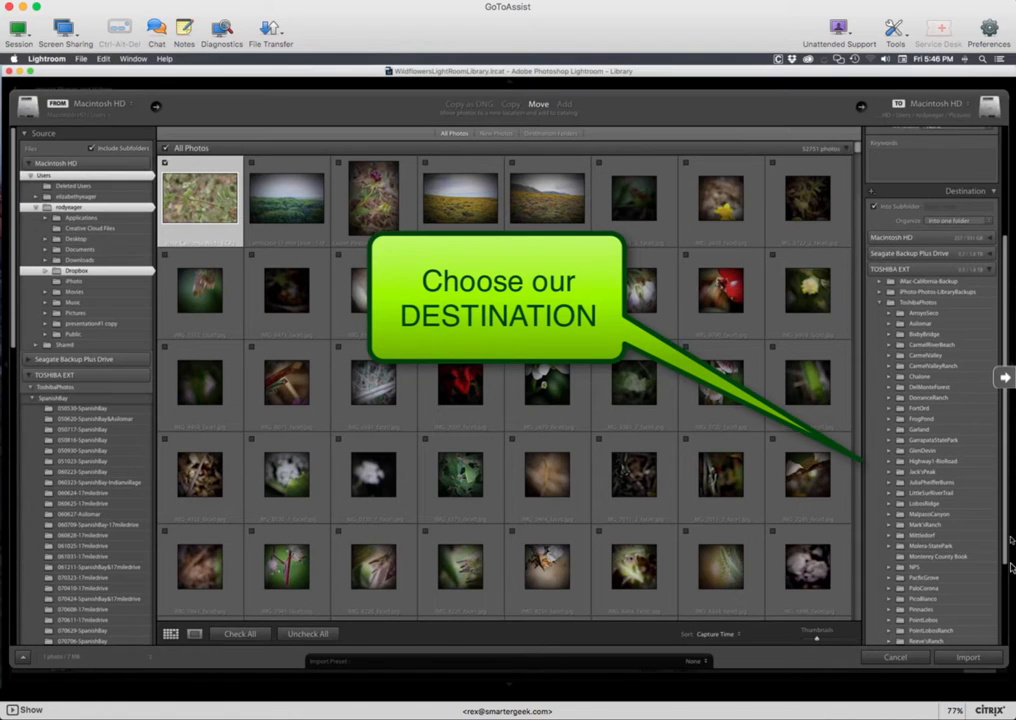
scroll(down, 3)
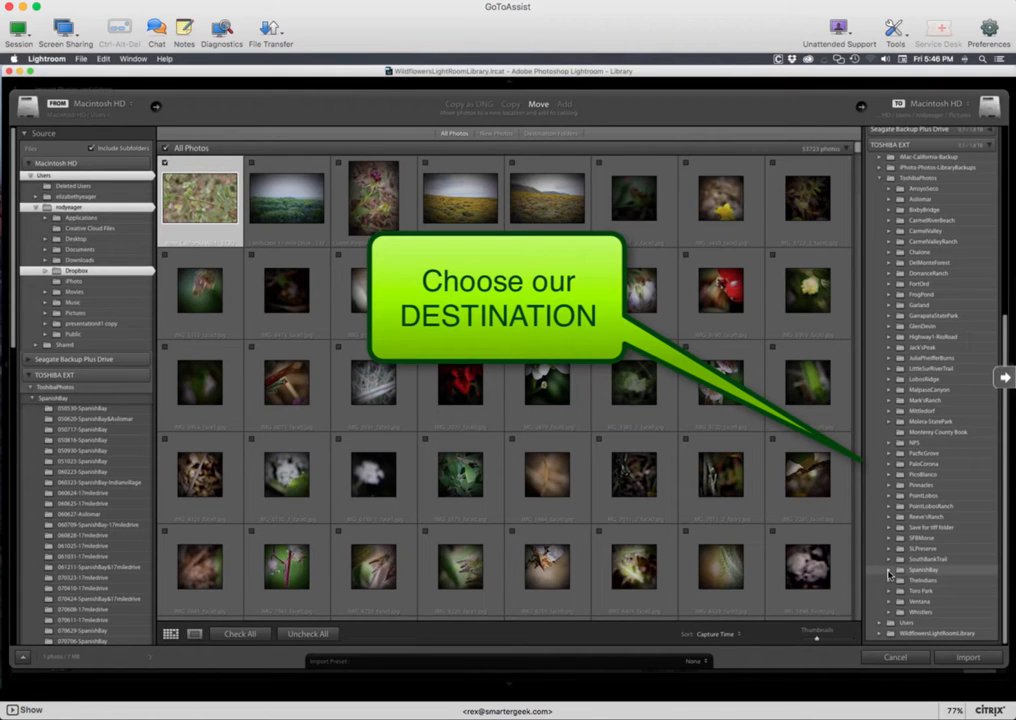
click(896, 568)
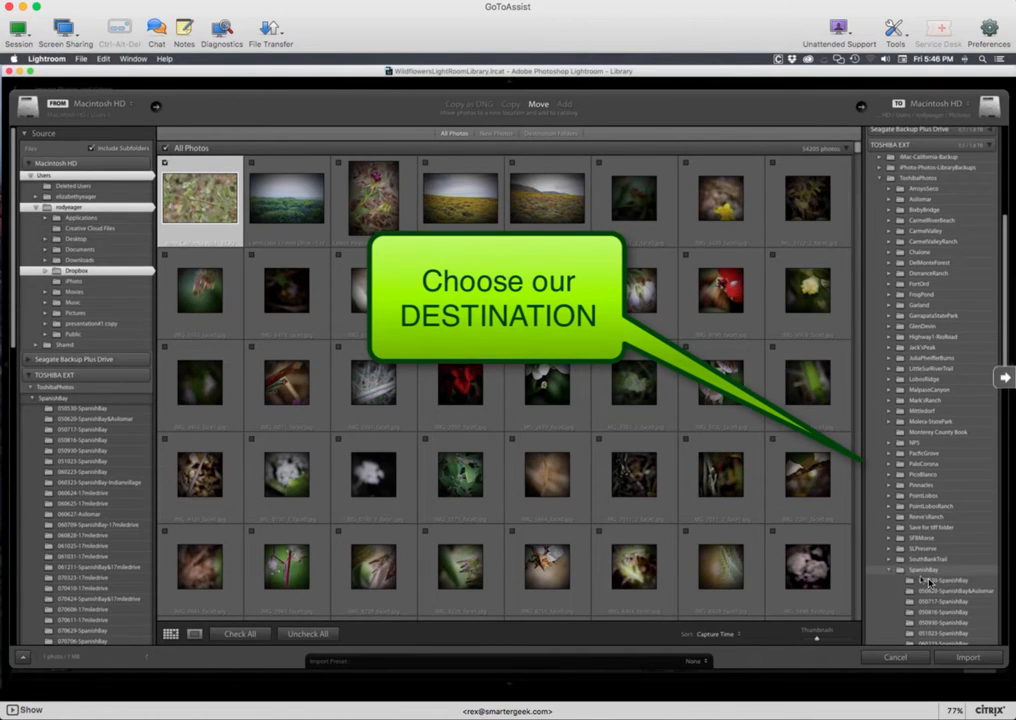
click(930, 580)
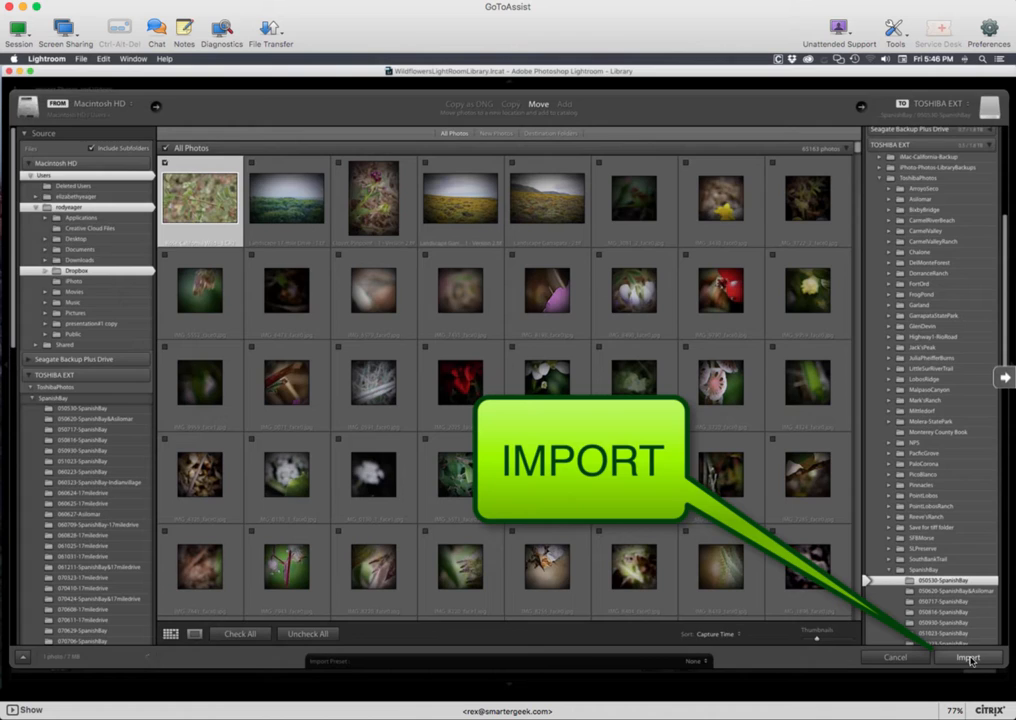
Step: Start the import, moving the photo into the Toshiba subfolder and the catalog
click(968, 656)
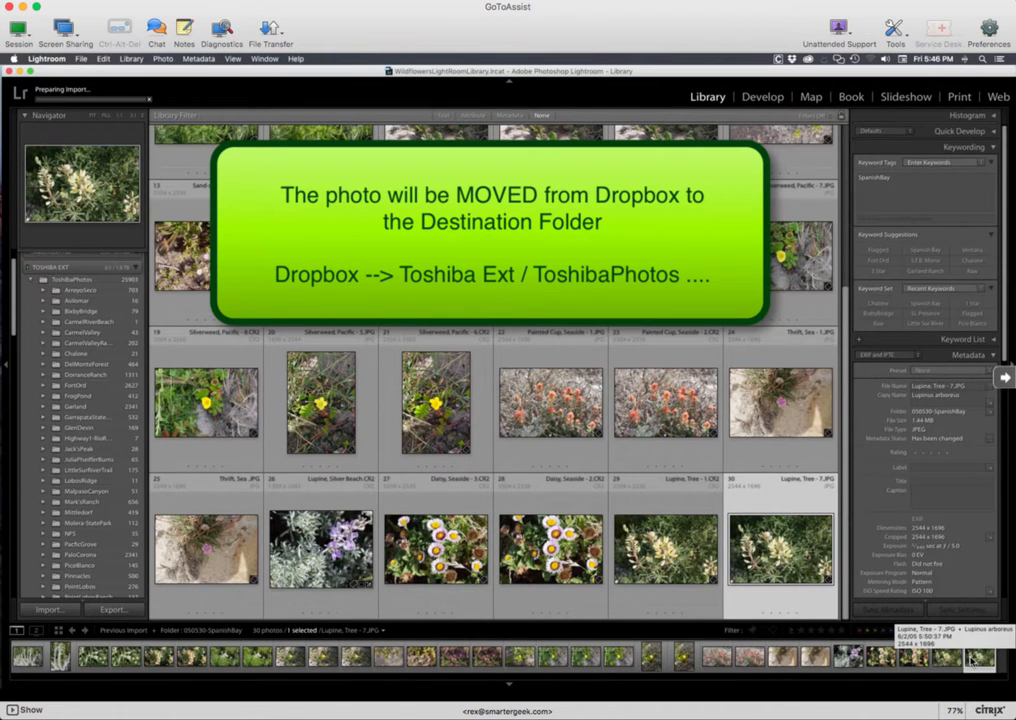